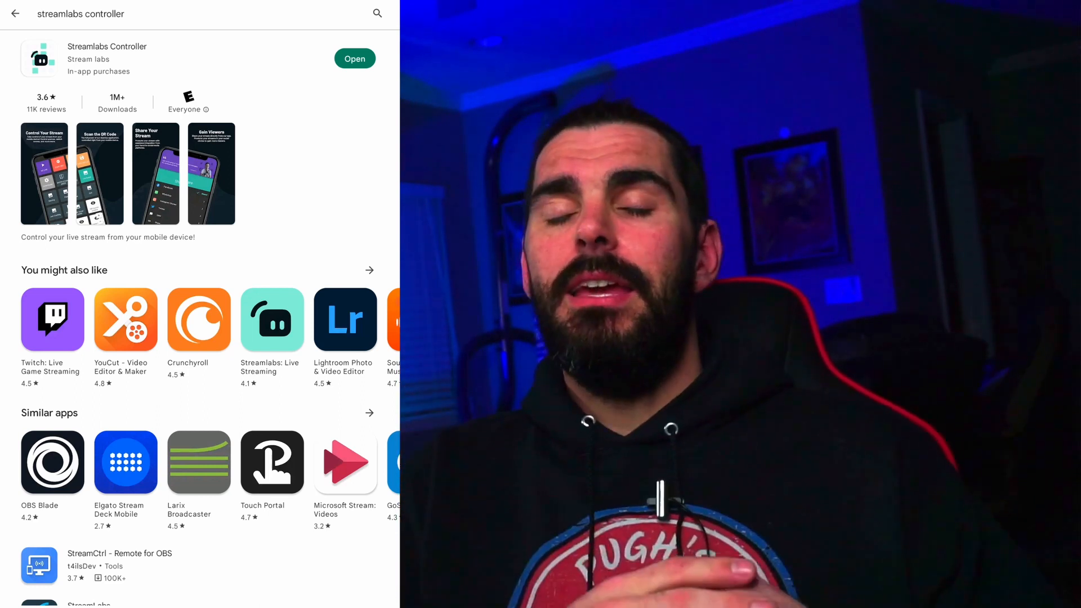
Leave the Streamlabs Controller listing and return to the Play Store home page
click(354, 58)
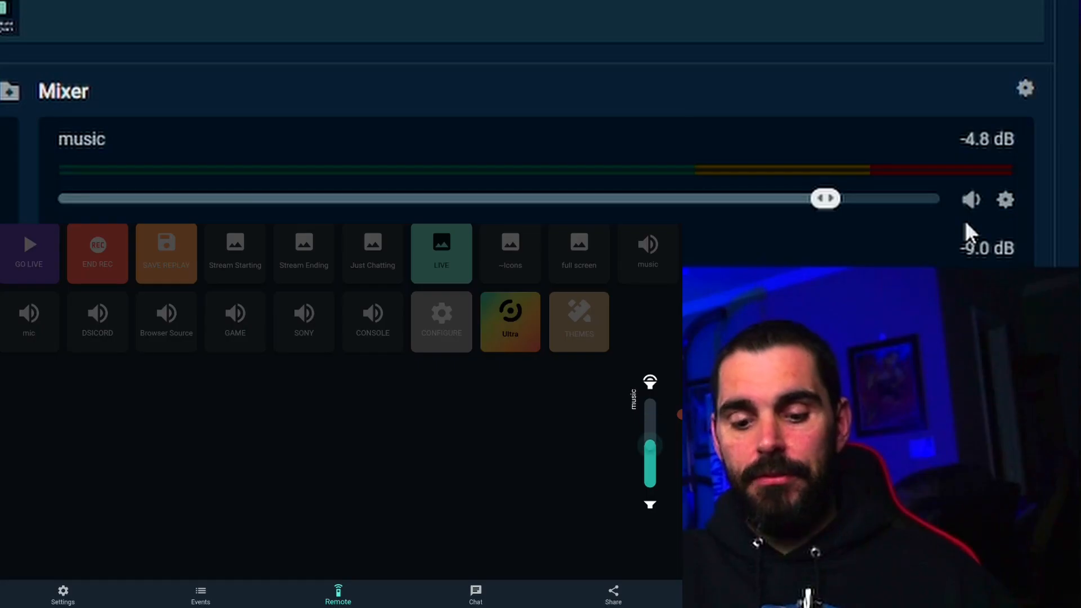
click(475, 595)
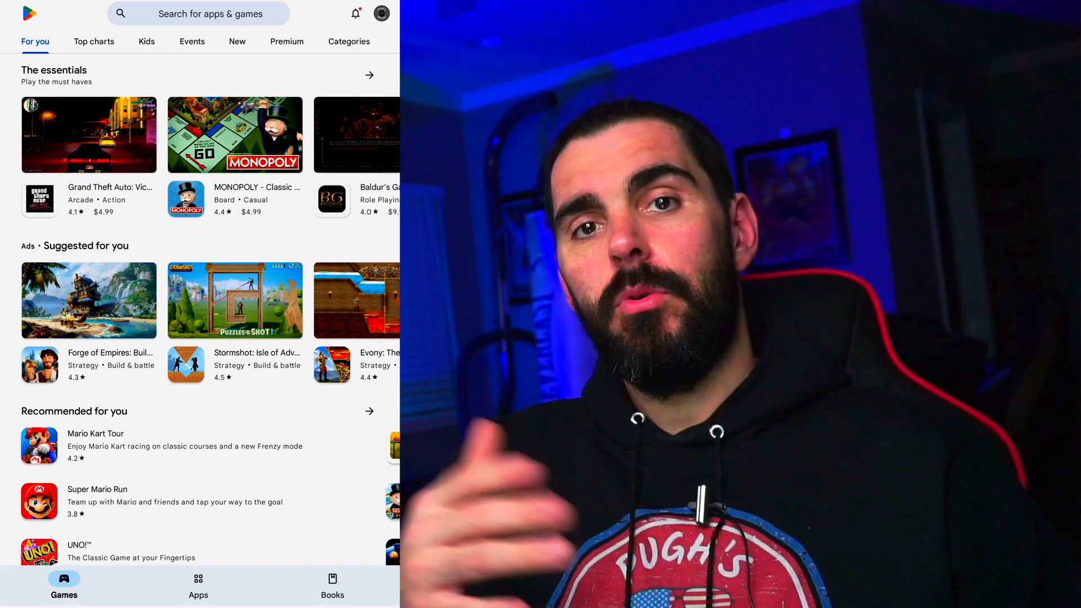
Search the store for 'streamlabs' and pick the 'streamlabs controller' suggestion
click(200, 13)
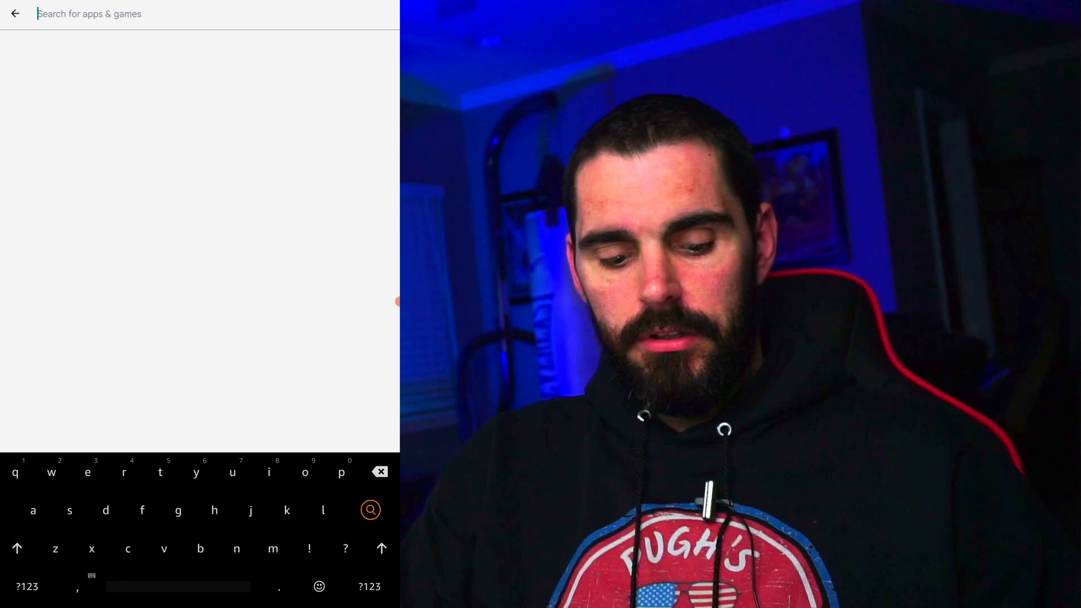
text(streamlabs c)
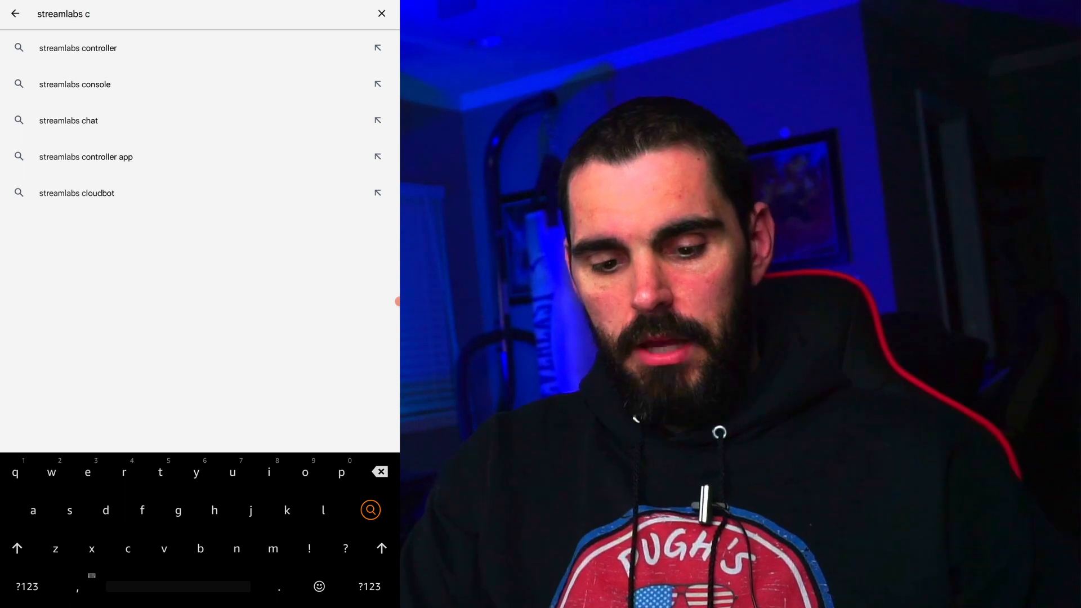
click(77, 47)
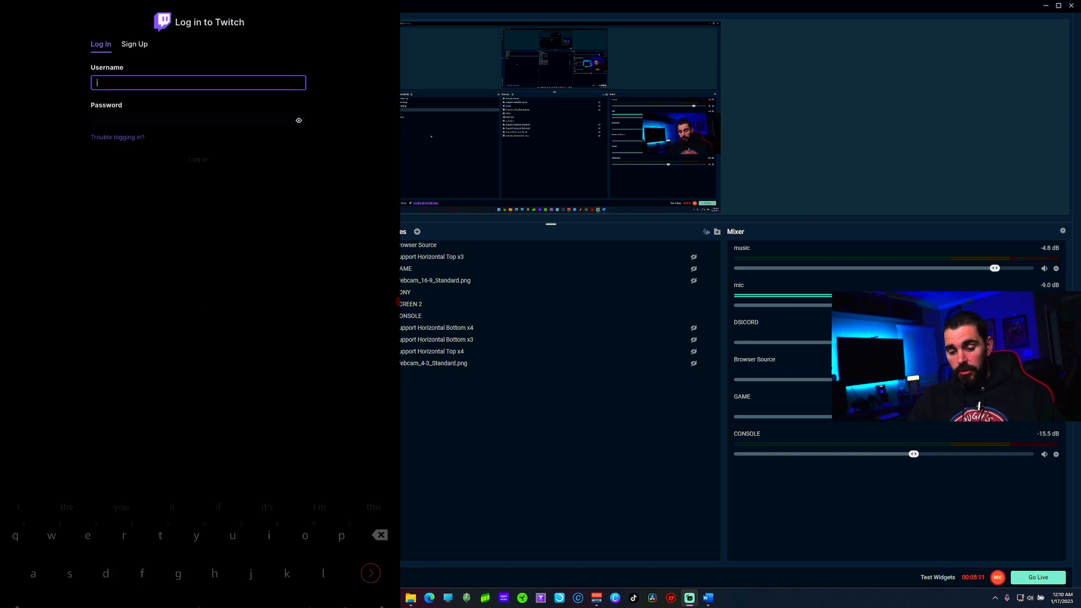
Log in to Twitch with the username and password, then authorize Streamlabs access
text(the)
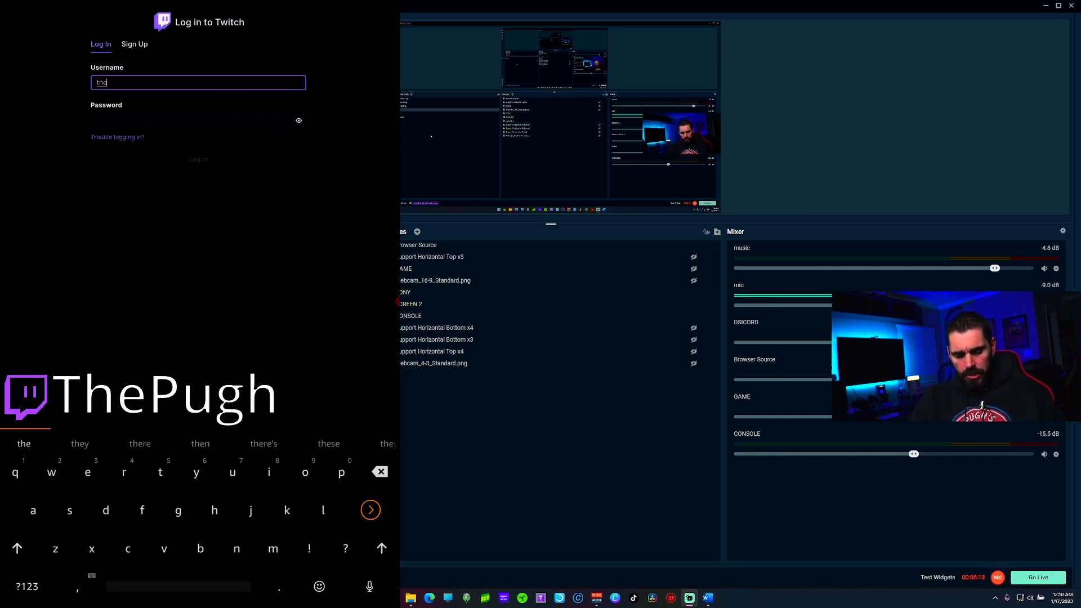
text(pugh)
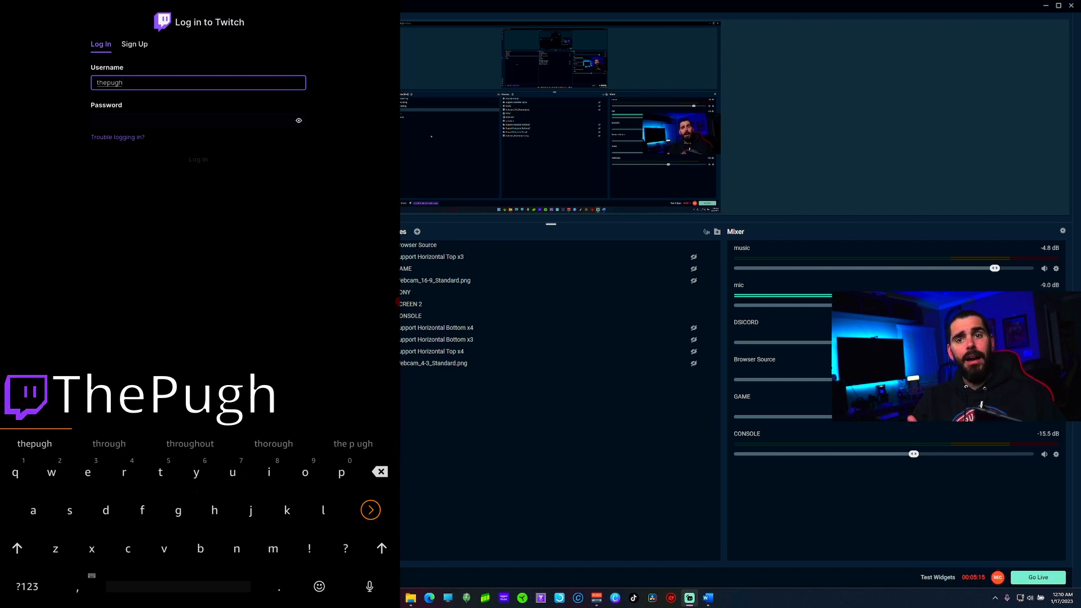
click(197, 120)
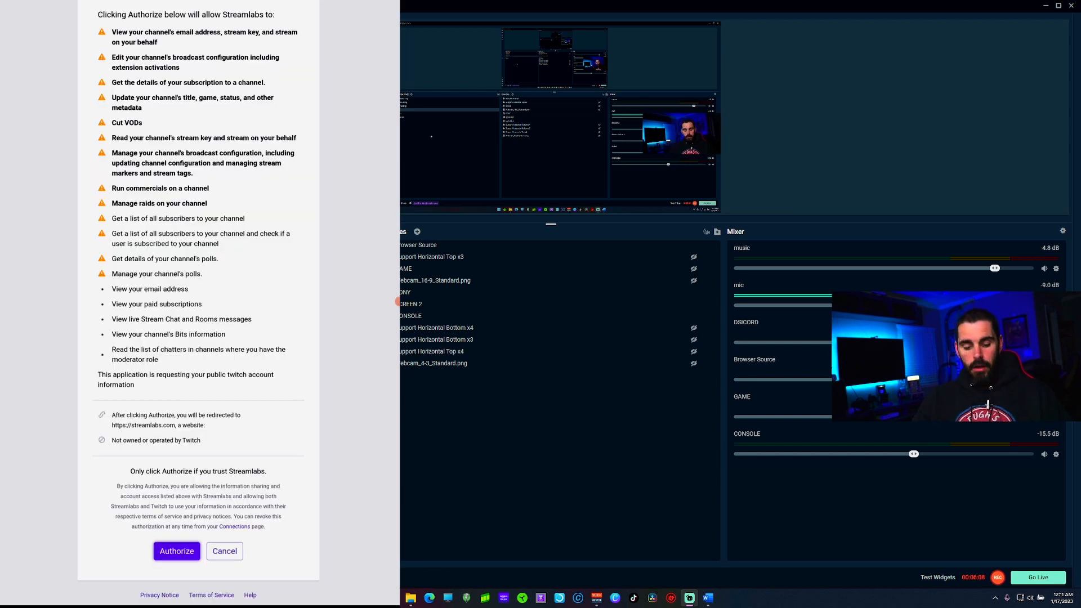
click(176, 551)
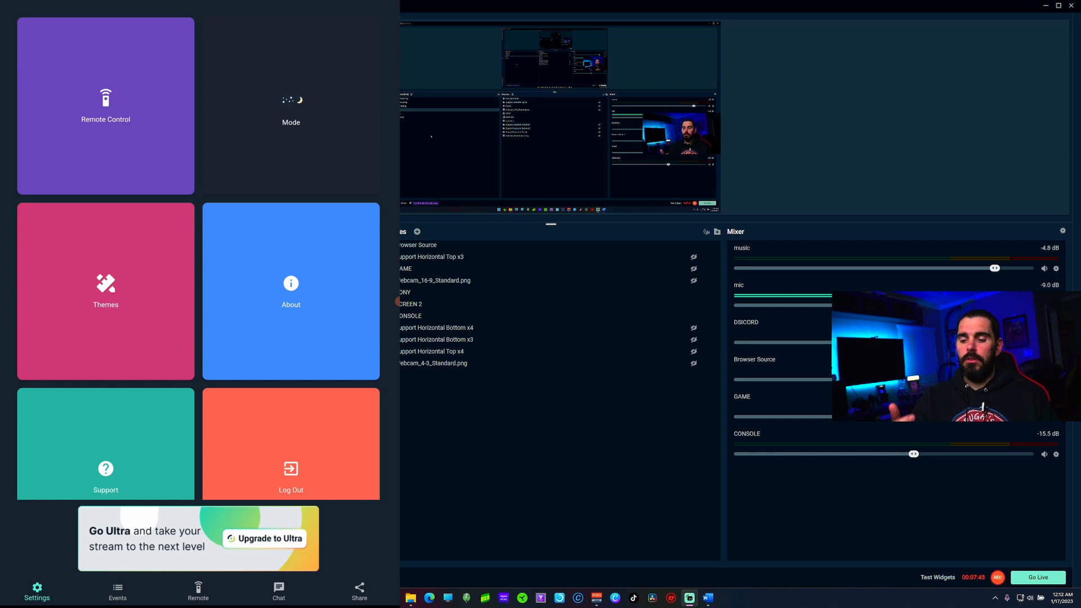
click(290, 106)
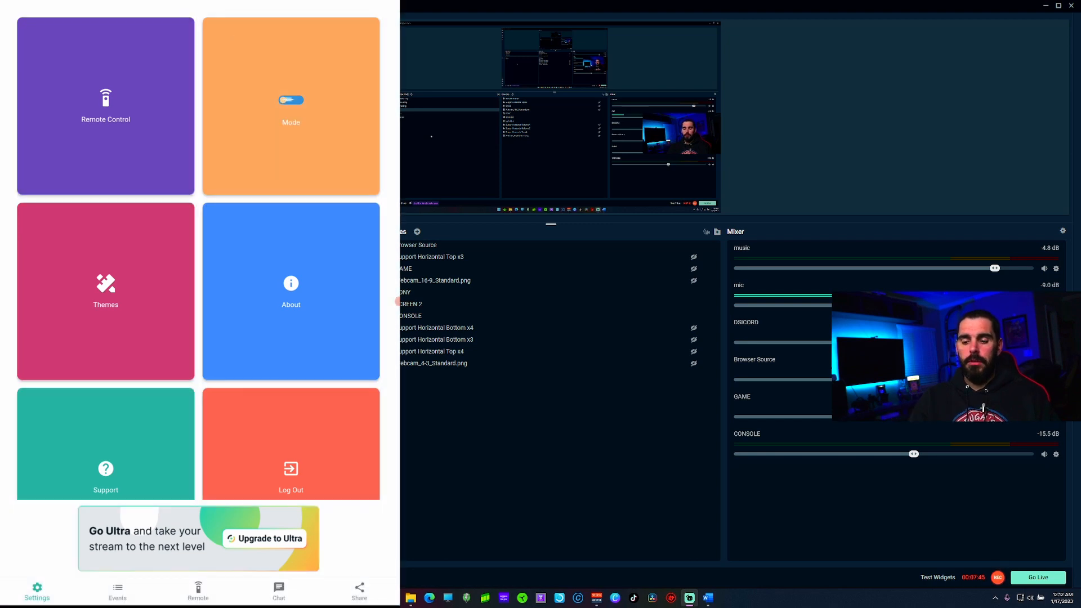
click(290, 105)
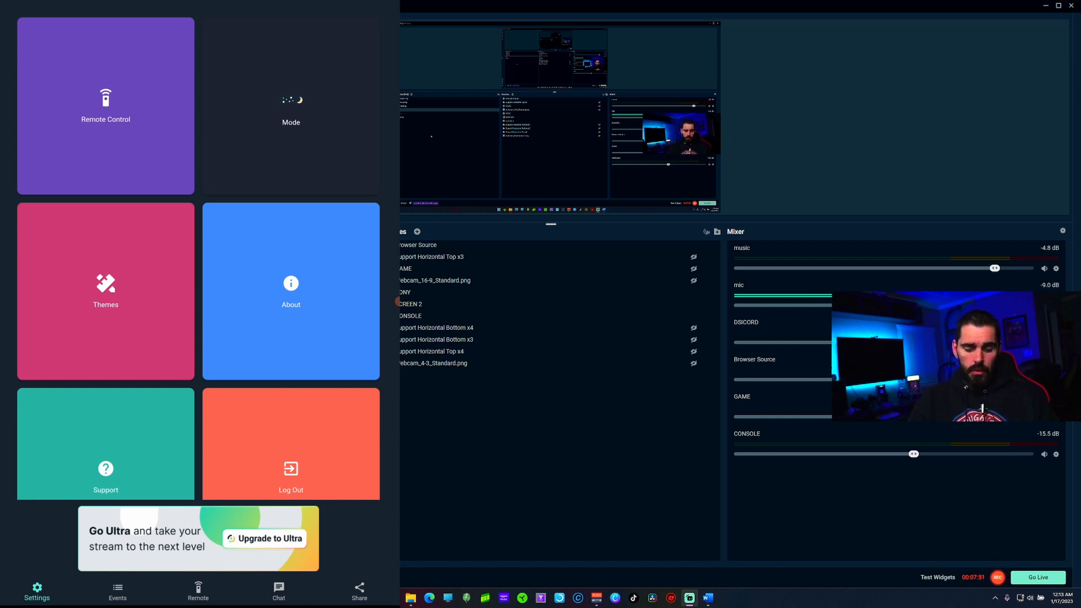
click(197, 592)
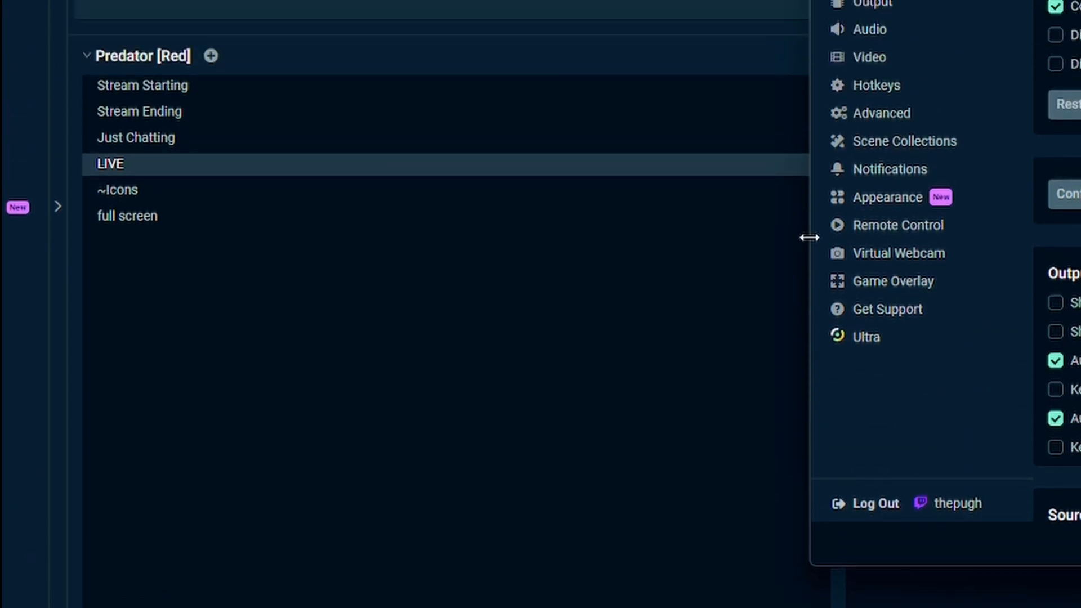
Reveal the Remote Control pairing QR code in Settings for the tablet to scan
click(899, 224)
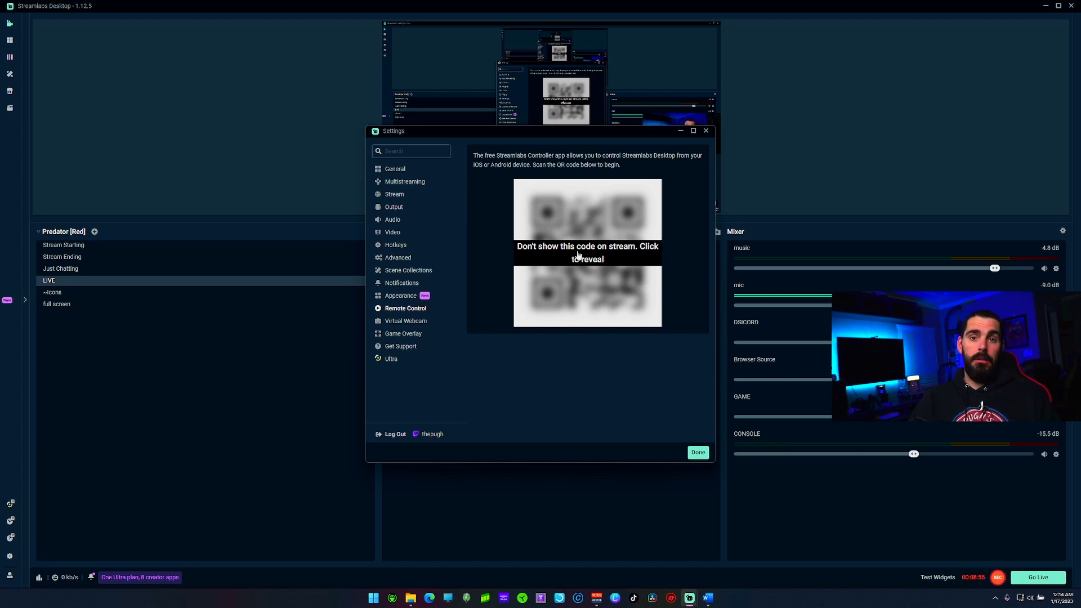
click(697, 451)
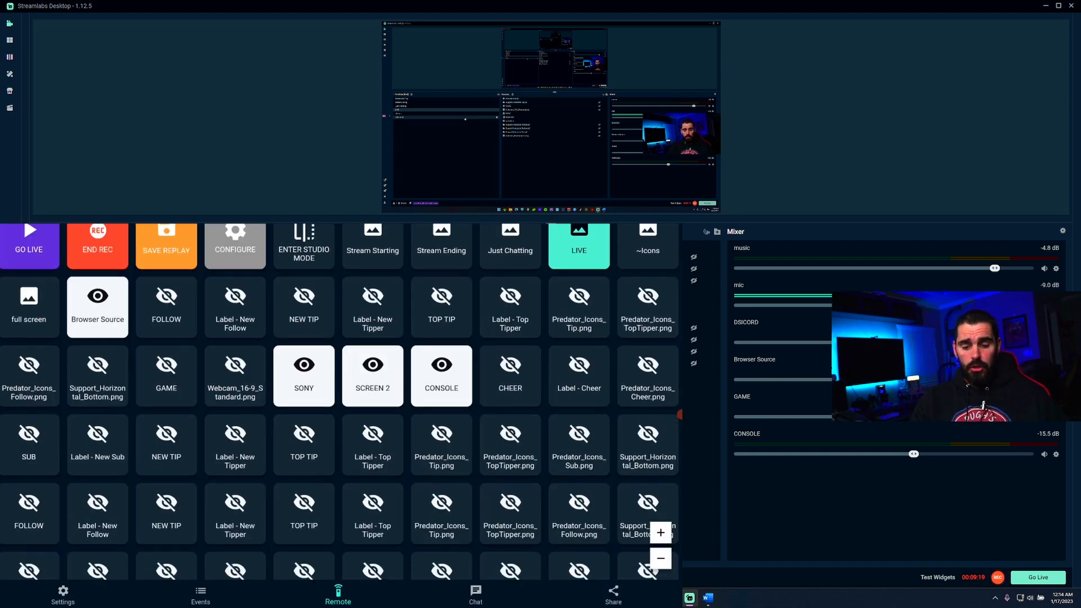
Bring up the Configure Grid editor from the Remote tab
scroll(down, 3)
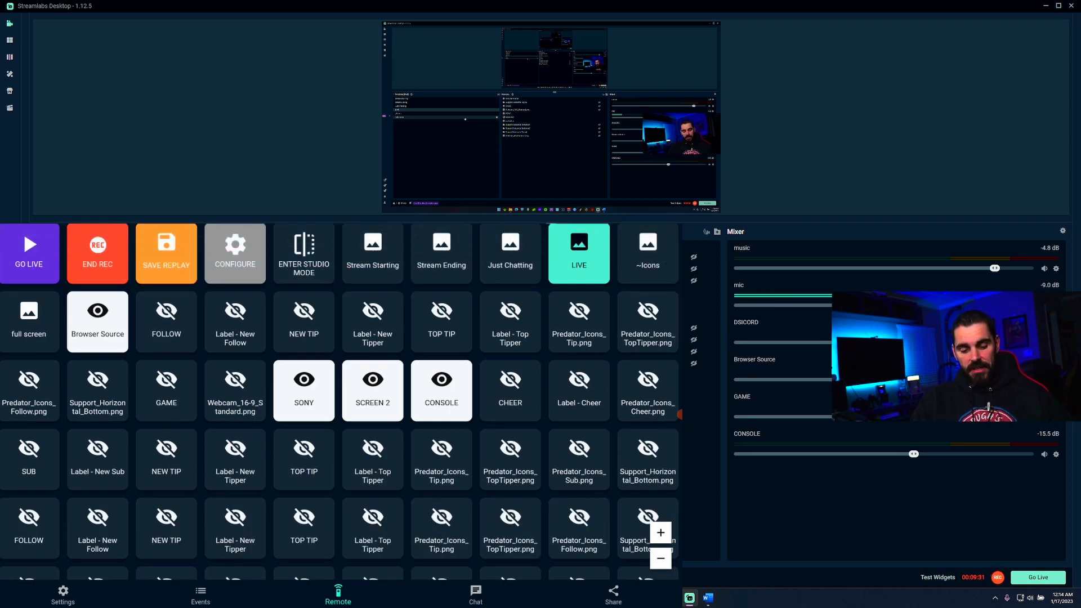
click(234, 252)
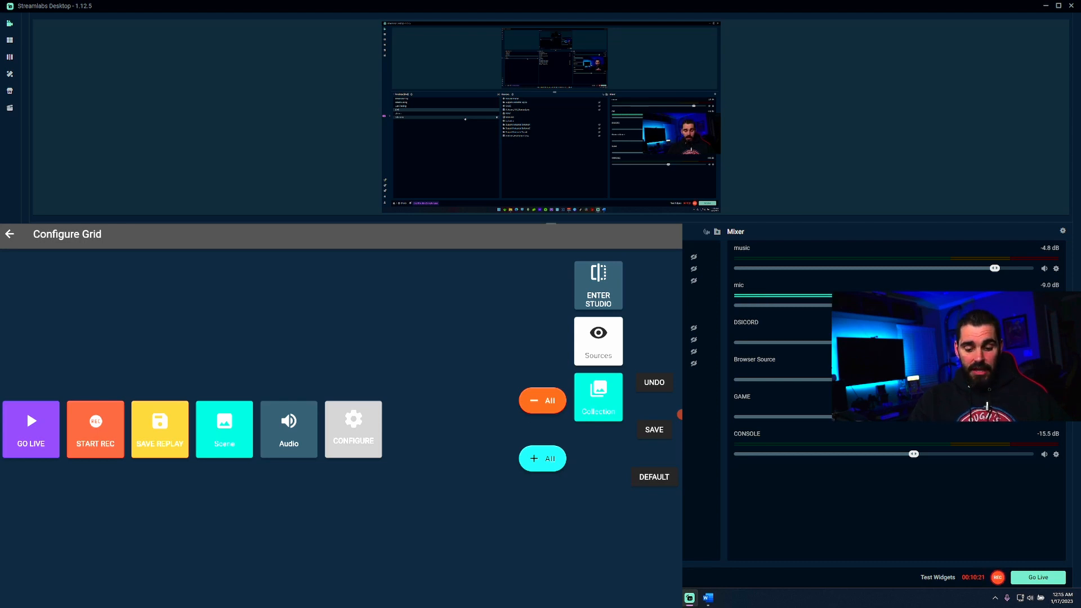
Save the trimmed grid layout and return to the Remote tab
click(653, 430)
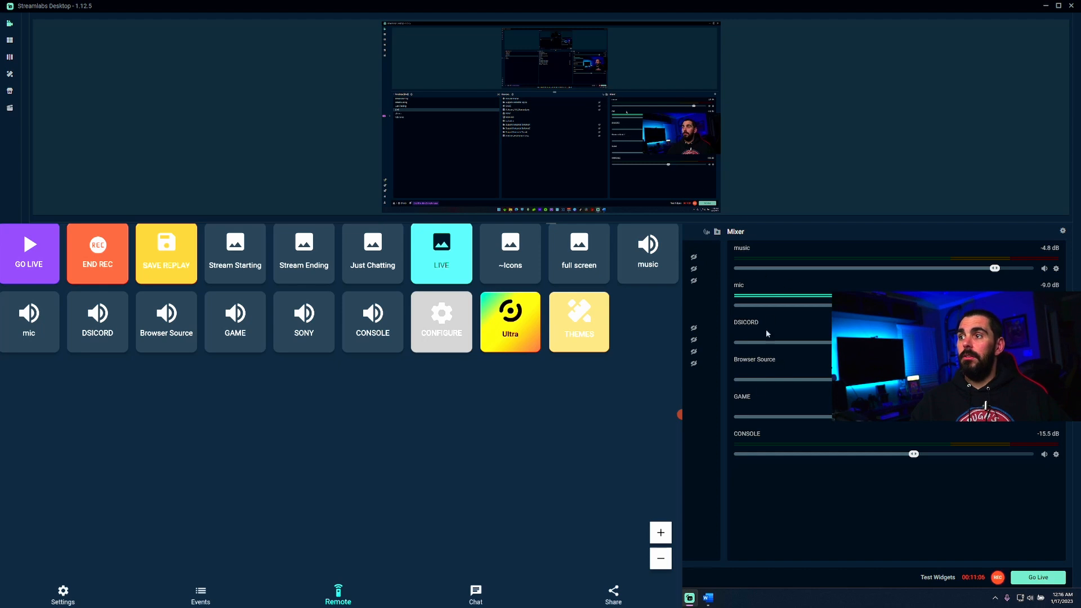
mouse_move(753, 260)
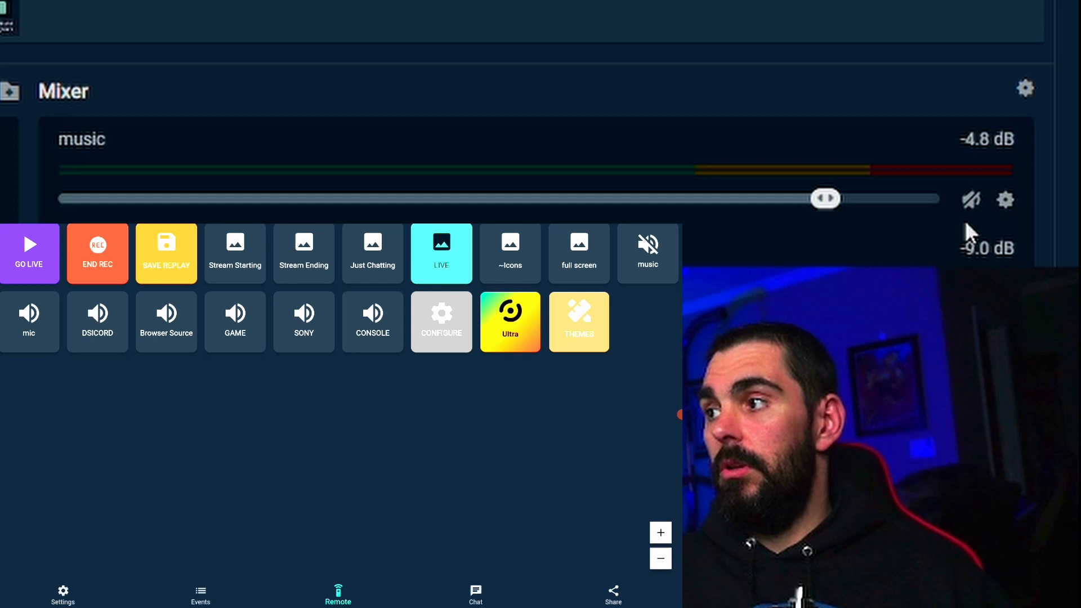
Unmute the music source and set its volume to about -18.5 dB with the slider
click(970, 199)
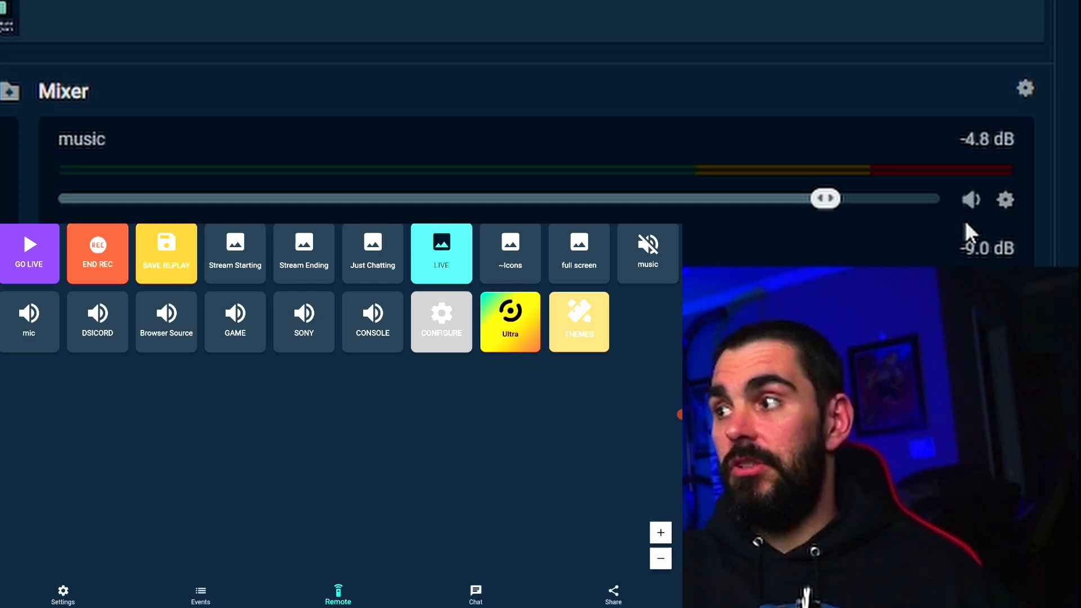
click(646, 248)
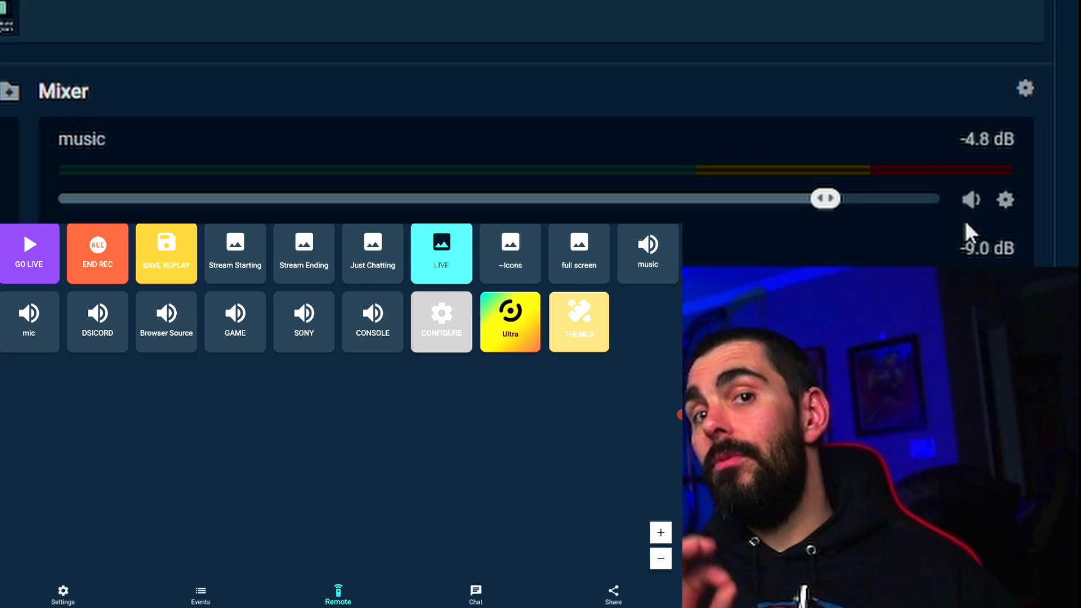
click(647, 252)
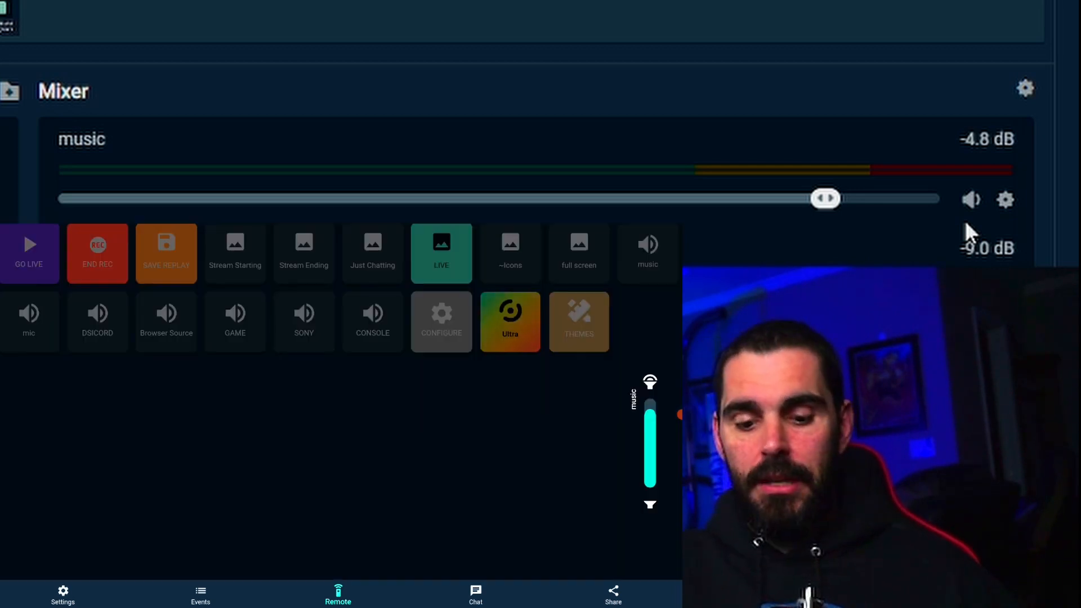
drag(649, 406, 648, 474)
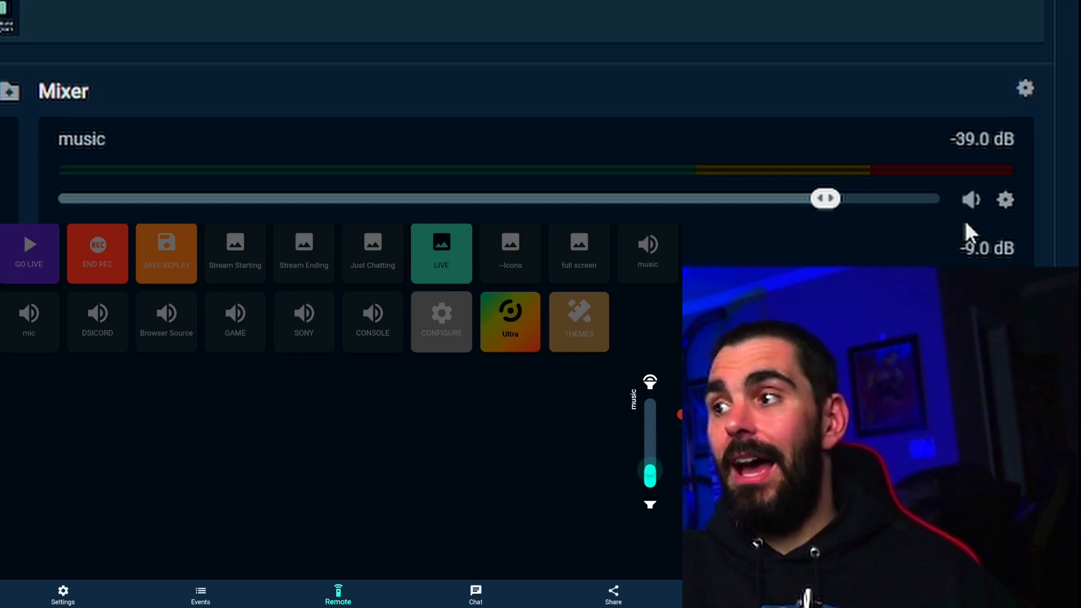
drag(825, 199, 921, 199)
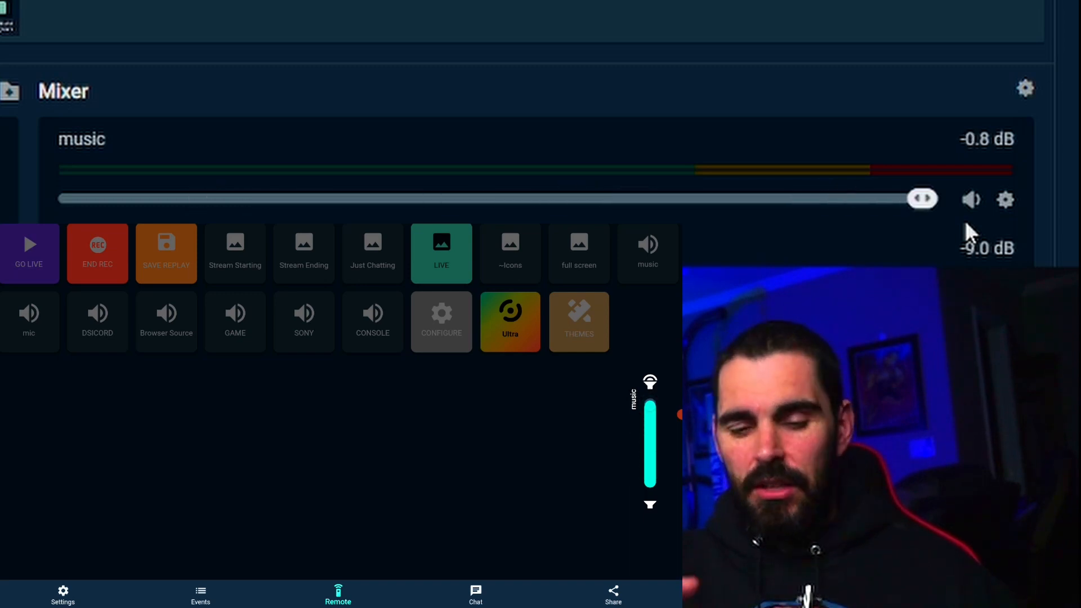
drag(922, 199, 524, 199)
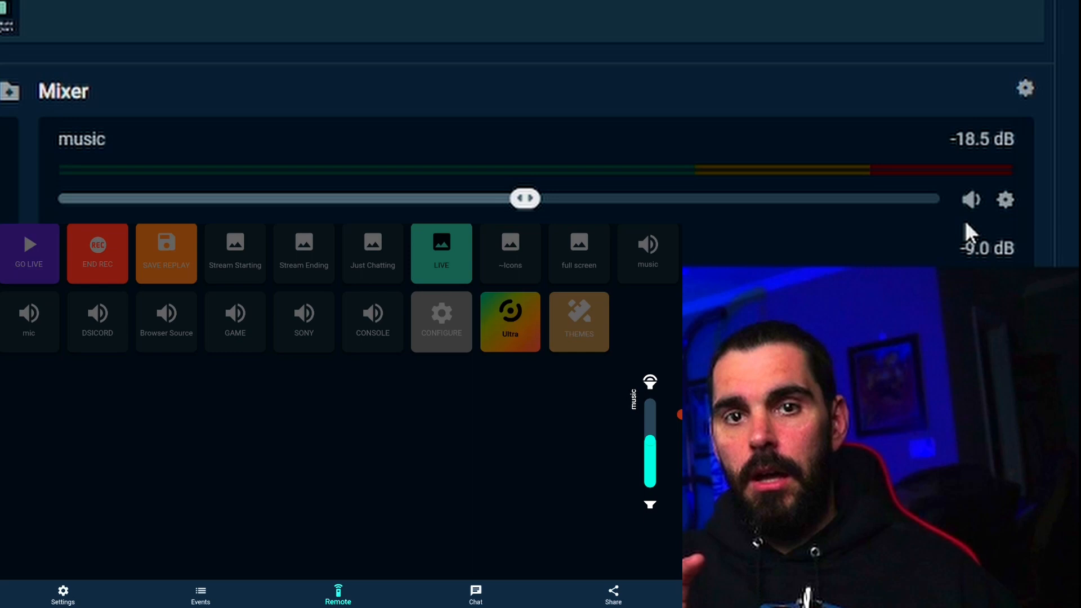
drag(526, 198, 560, 199)
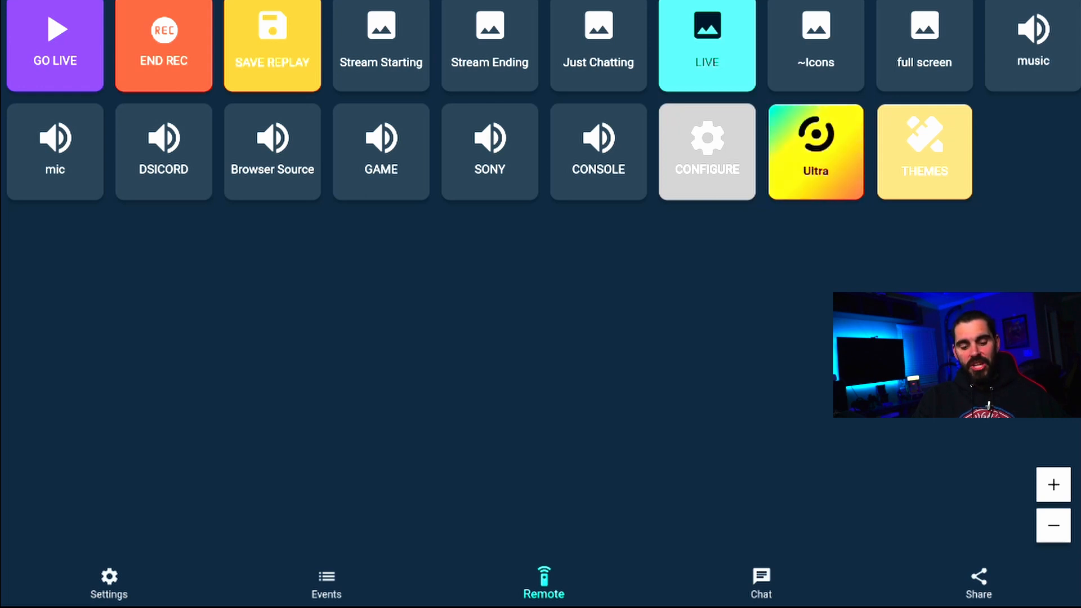
Switch to the stream Chat tab
click(760, 583)
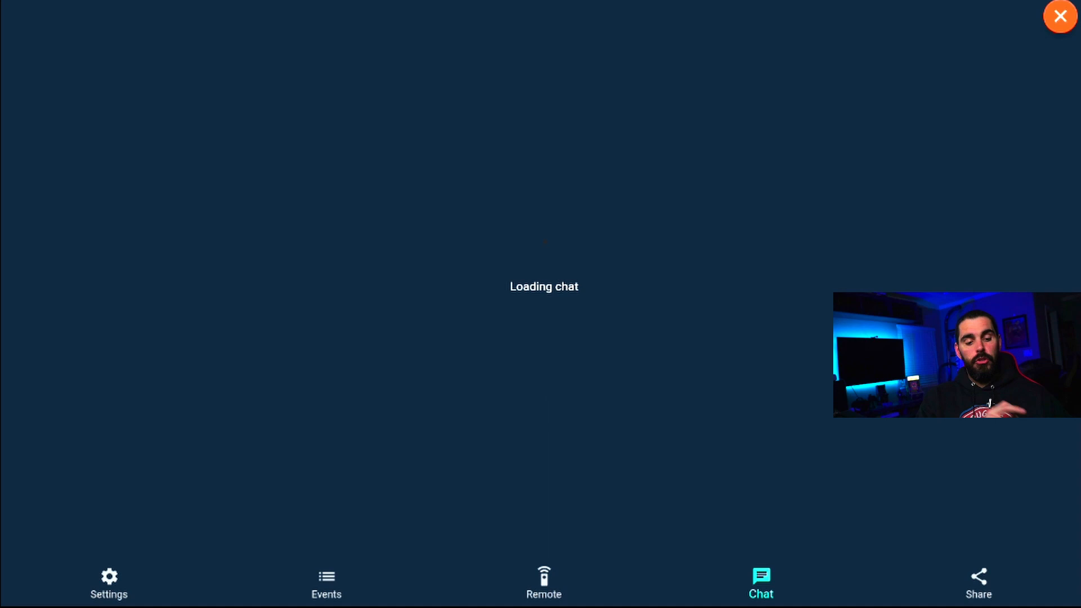